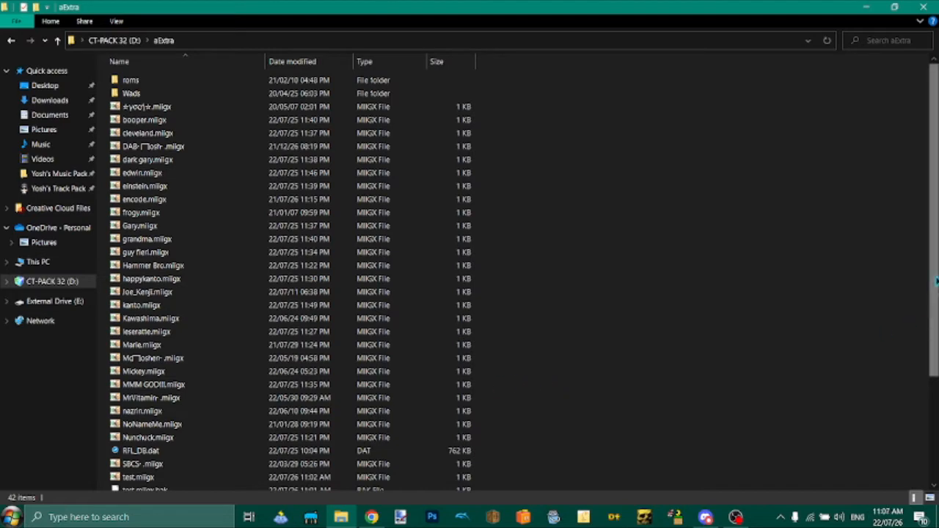
Scroll to RFL_DB.dat in the aExtra folder and bring up its Open with choices
scroll(down, 3)
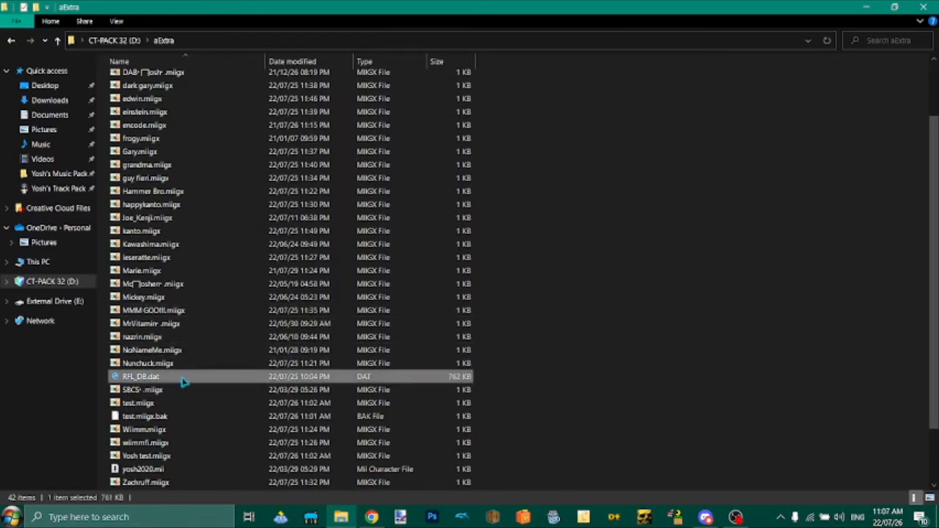
right_click(140, 376)
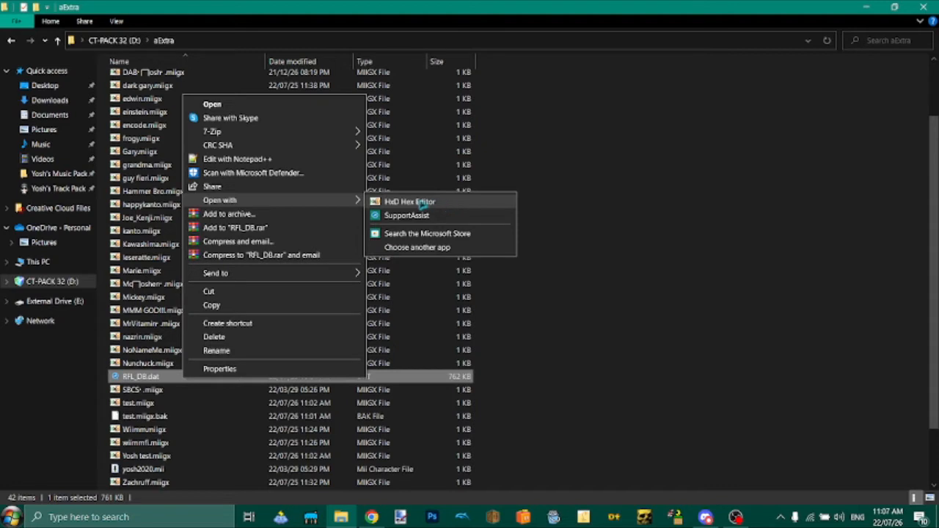
Open RFL_DB.dat with HxD Hex Editor from the Open with submenu
click(409, 202)
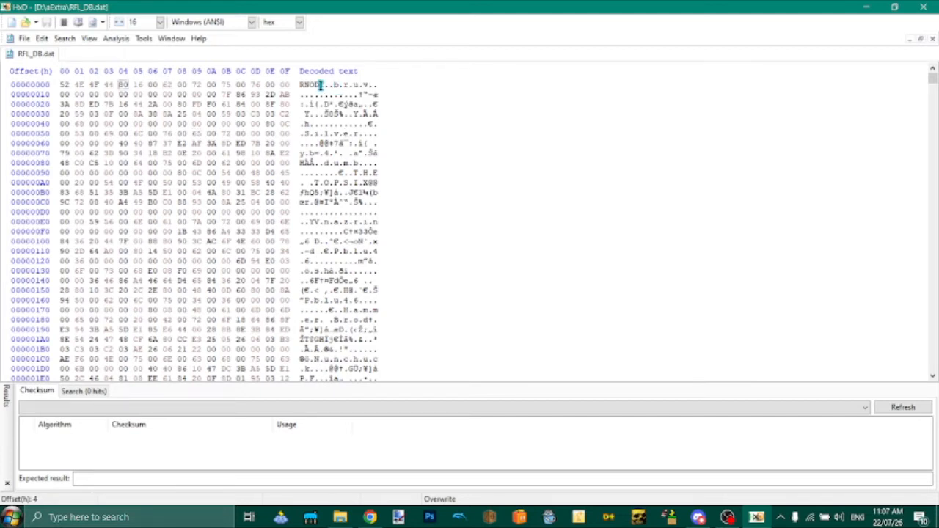
Select the bruv Mii entry's bytes, offsets 4 through 4D, in RFL_DB.dat
drag(119, 84, 156, 84)
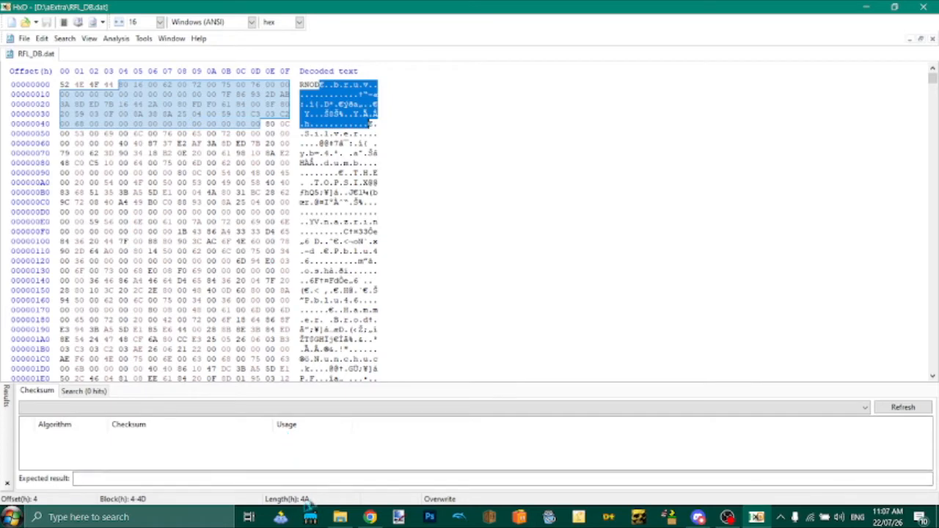
mouse_move(374, 152)
text(bruv.mi)
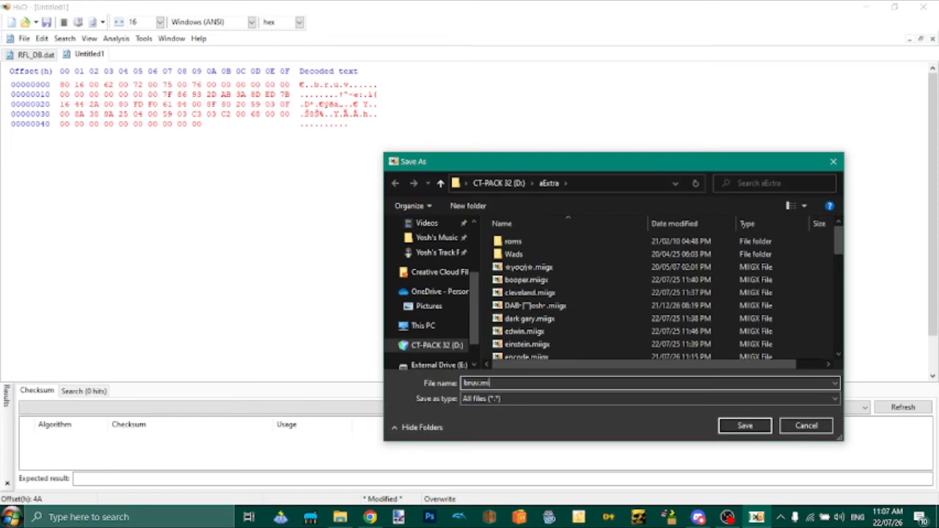
Save the new file holding the bruv entry as bruv.miigx
click(743, 426)
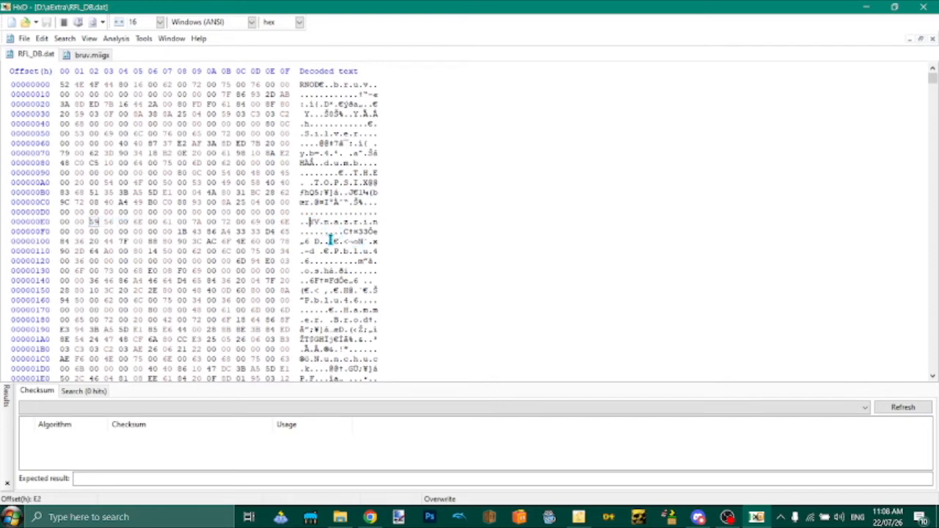
Copy the nazrin entry (offsets E2–12B) into a new file saved over test.miigx
drag(90, 221, 360, 269)
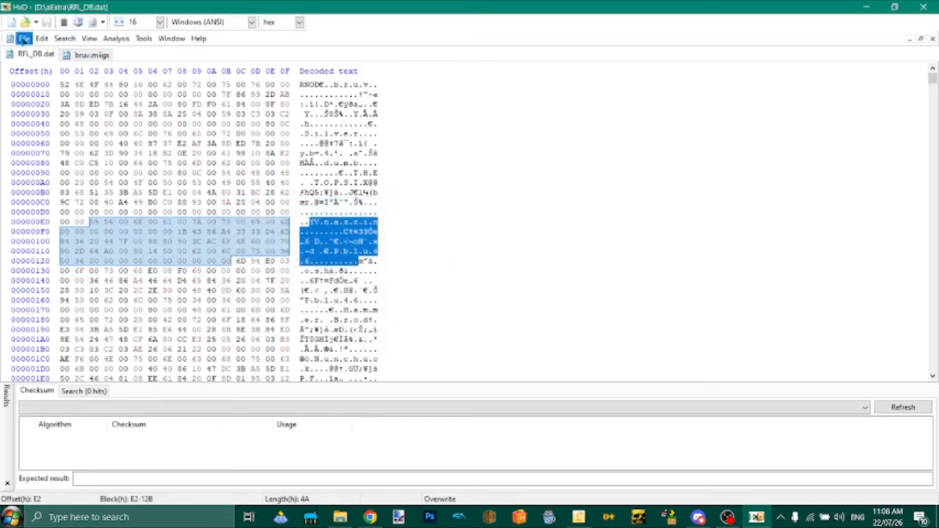
click(12, 22)
text(test)
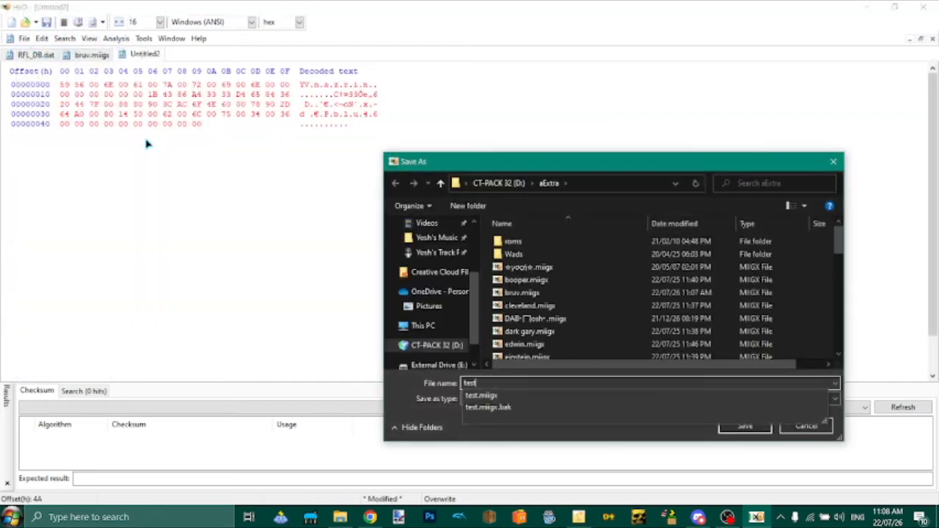
click(743, 425)
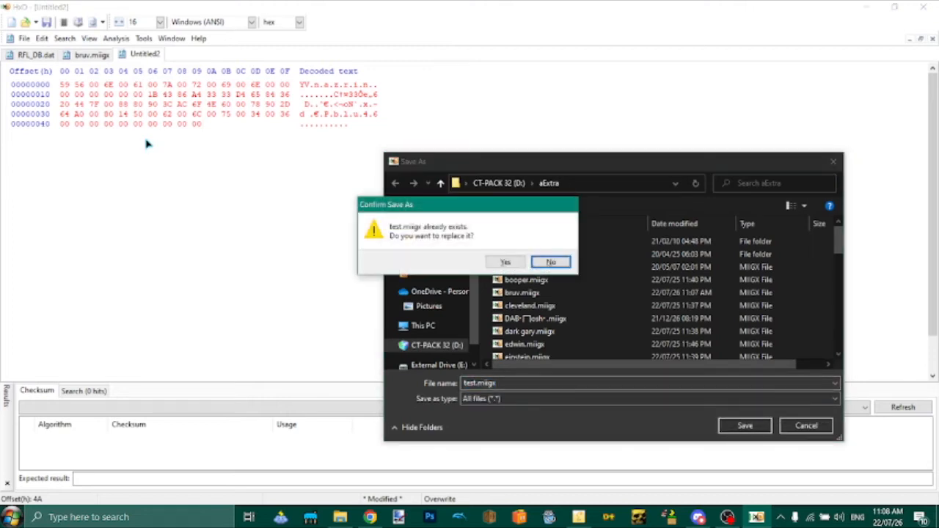
click(504, 261)
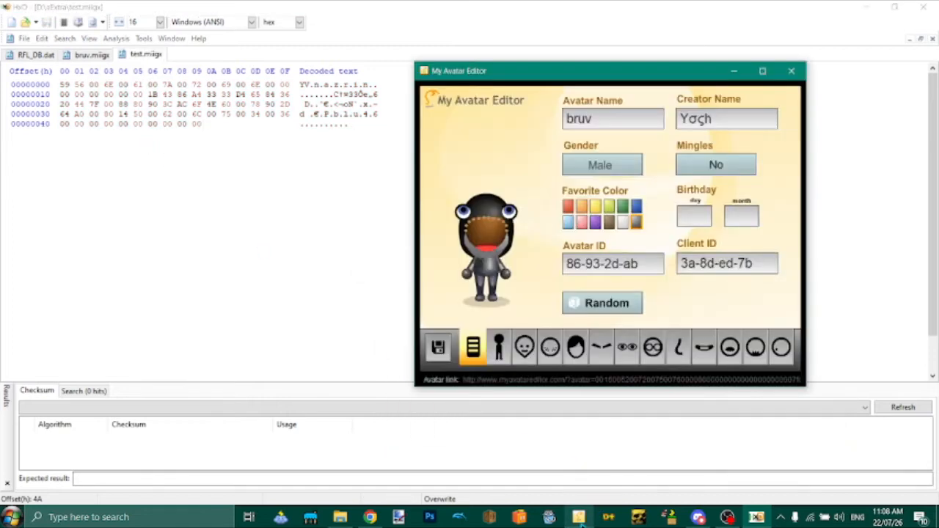
Load test.miigx in My Avatar Editor and confirm the nazrin avatar appears
click(437, 347)
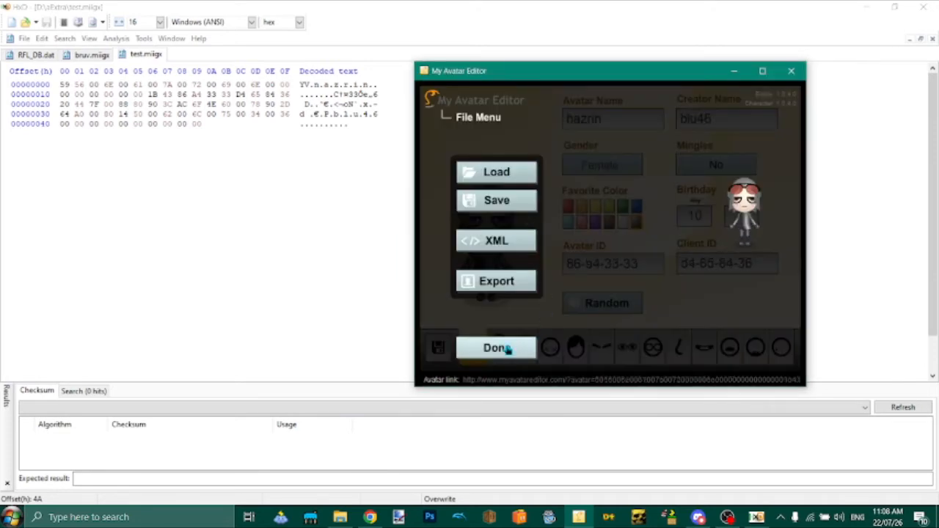
click(495, 348)
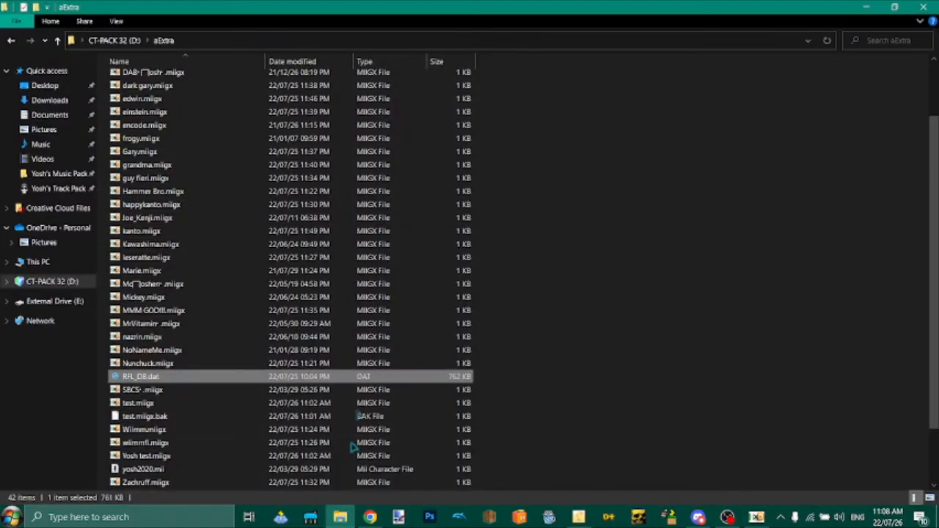
mouse_move(220, 266)
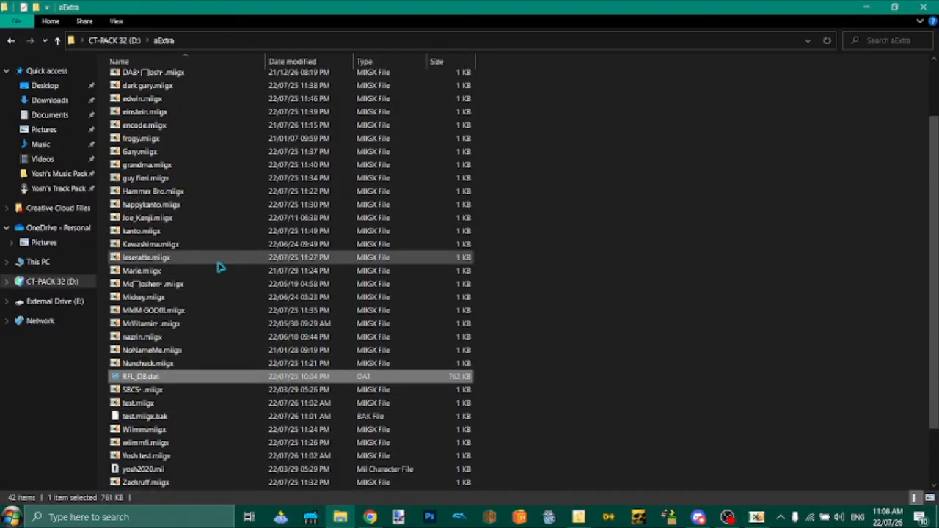
mouse_move(193, 403)
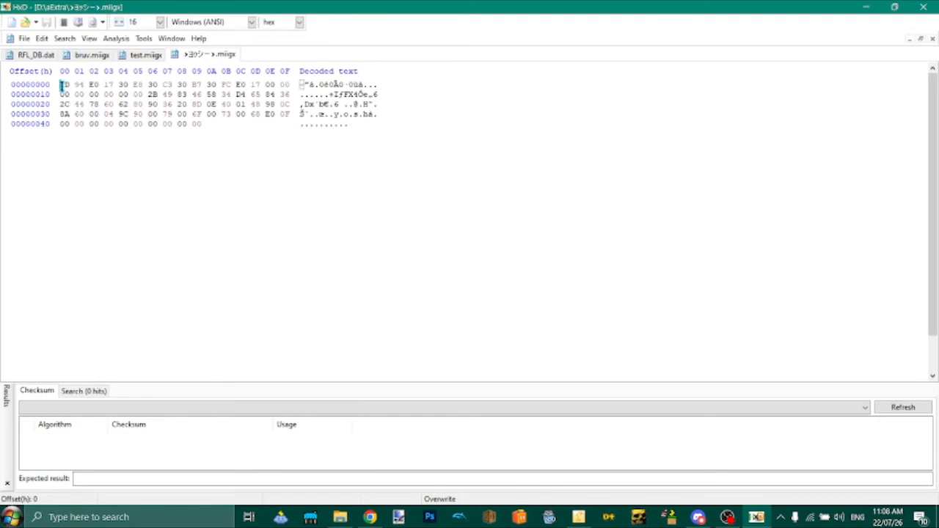
Copy all bytes of the Japanese-named Yoshi Mii file from the right-click menu
right_click(194, 114)
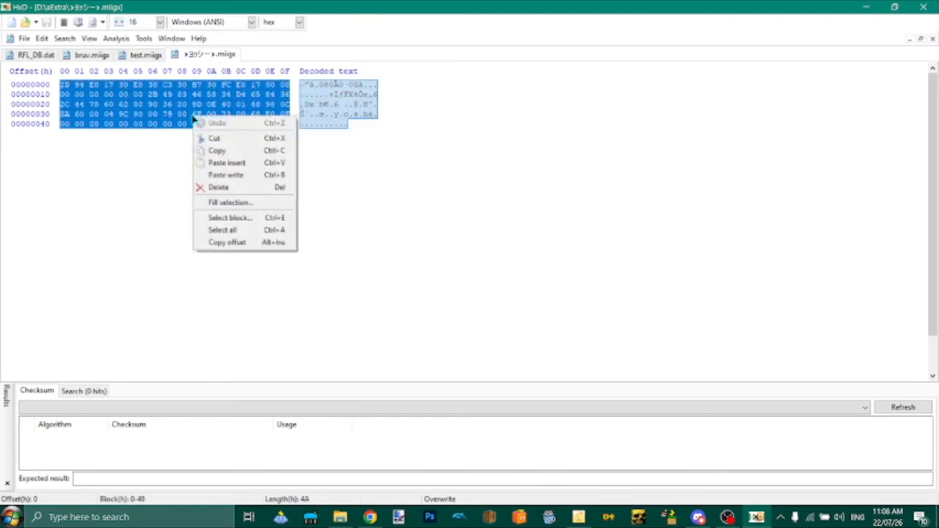
click(34, 54)
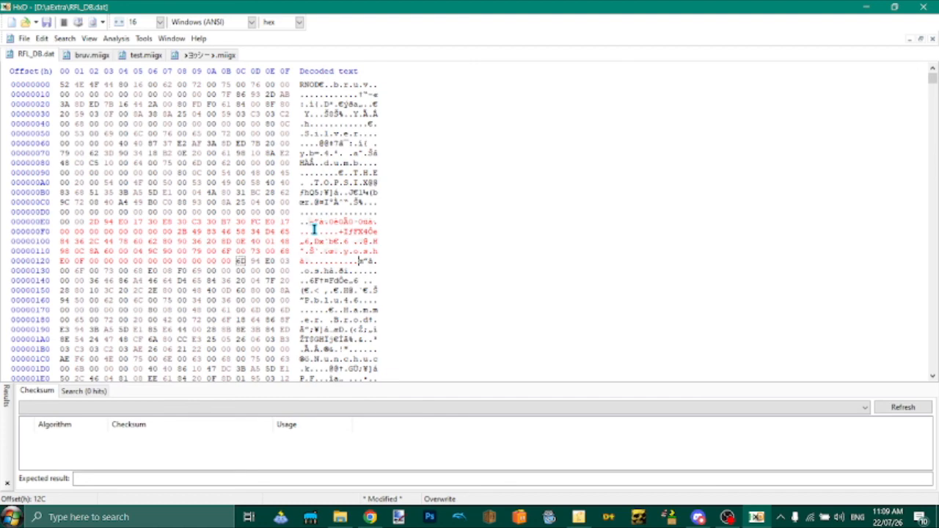
Close bruv.miigx and test.miigx, keeping RFL_DB.dat and the Yoshi Mii file open
click(92, 54)
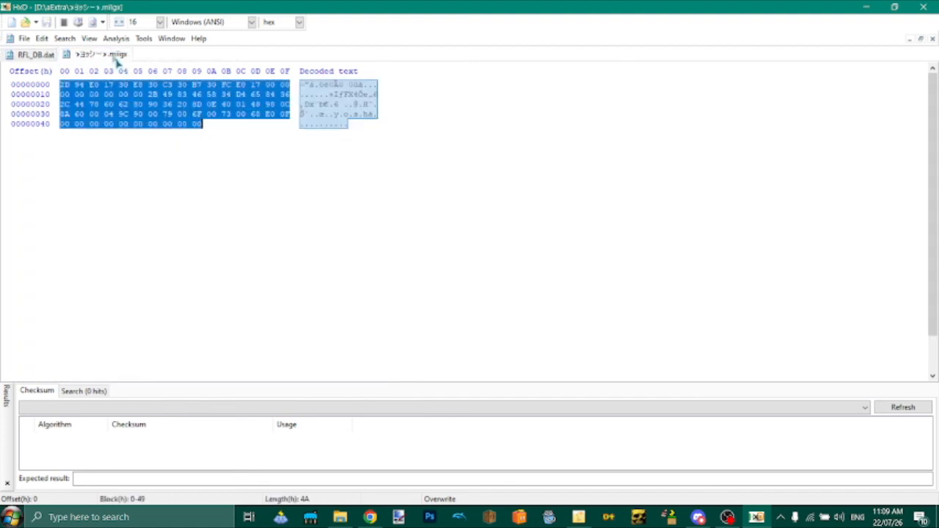
click(33, 53)
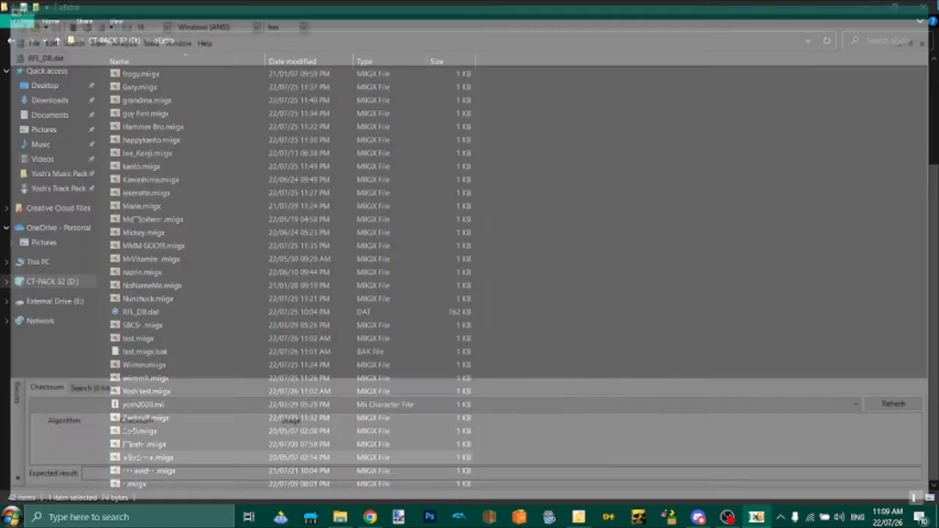
click(735, 516)
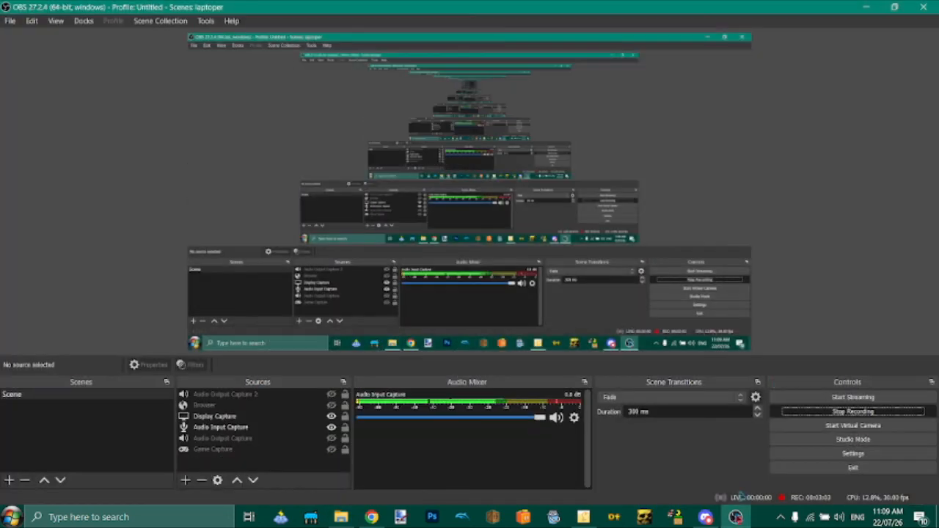